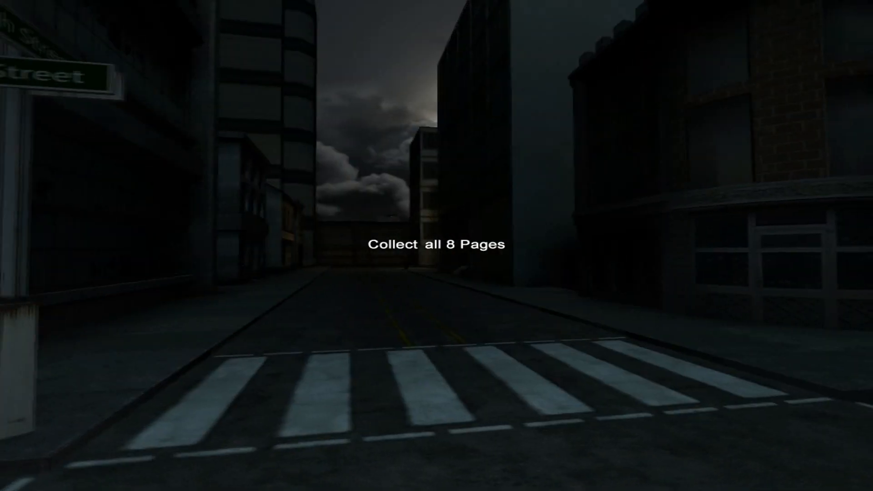
mouse_move(436, 245)
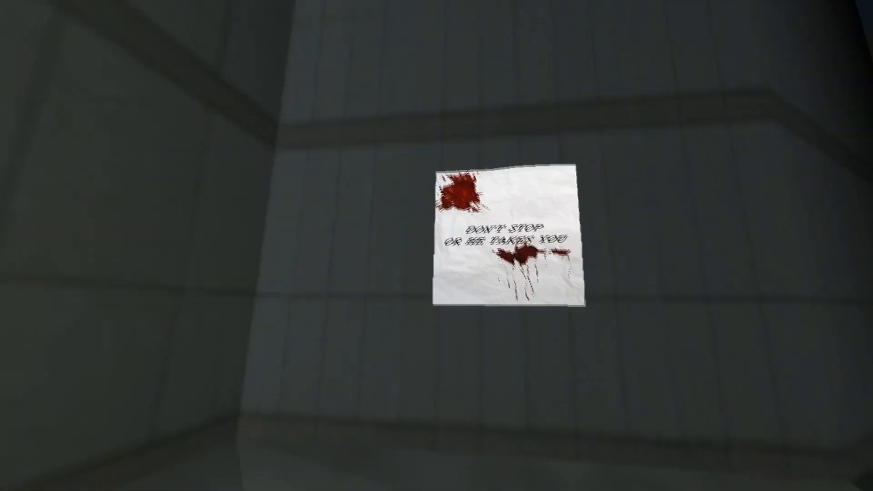
click(504, 238)
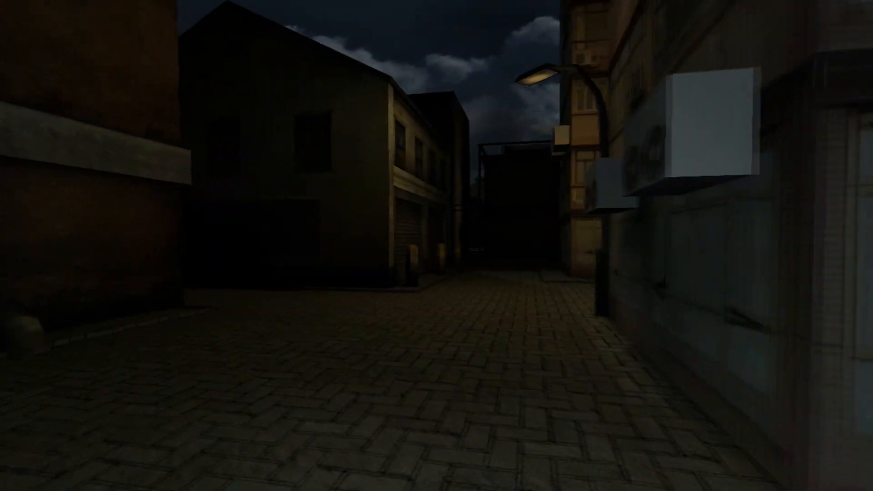
mouse_move(437, 246)
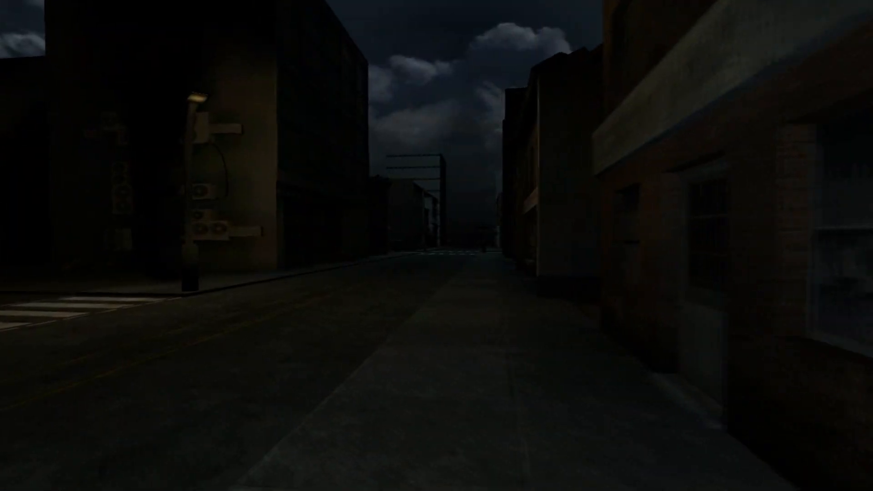
mouse_move(436, 245)
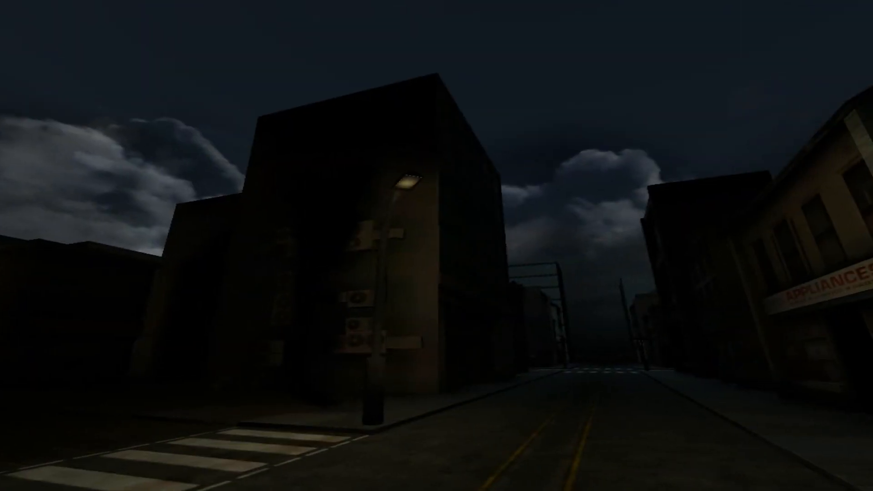
mouse_move(436, 246)
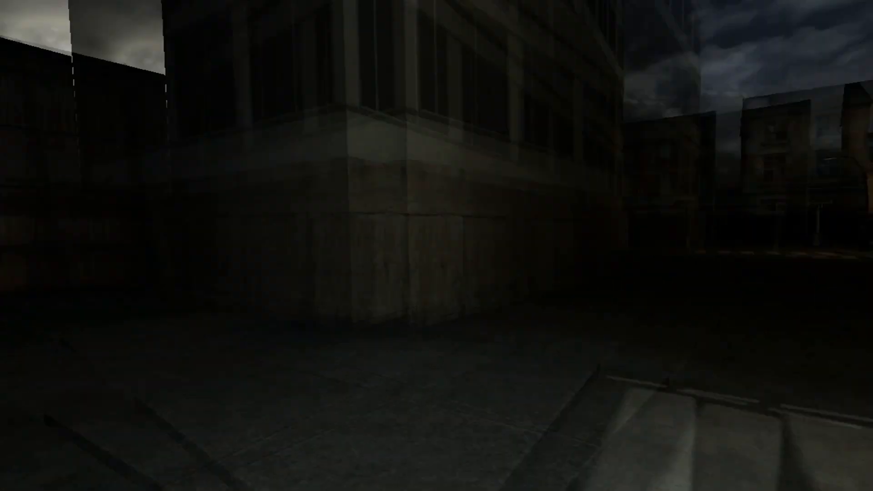
mouse_move(437, 246)
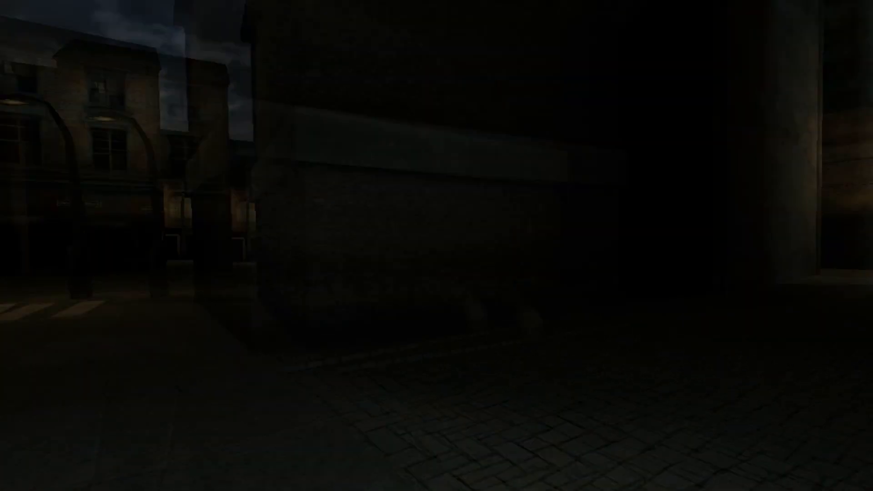
mouse_move(437, 246)
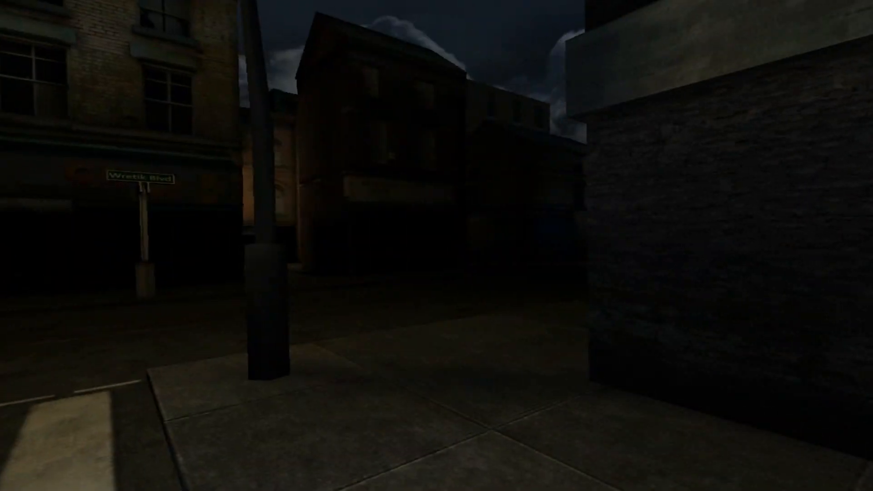
mouse_move(437, 246)
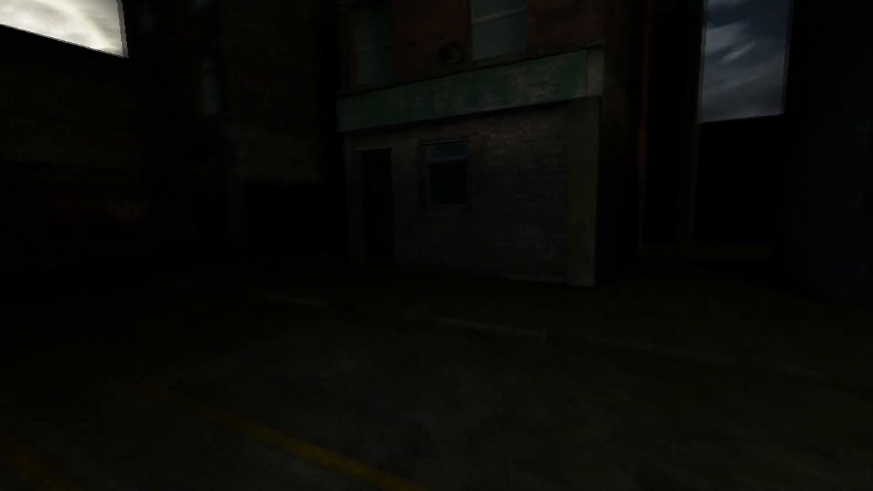
mouse_move(437, 246)
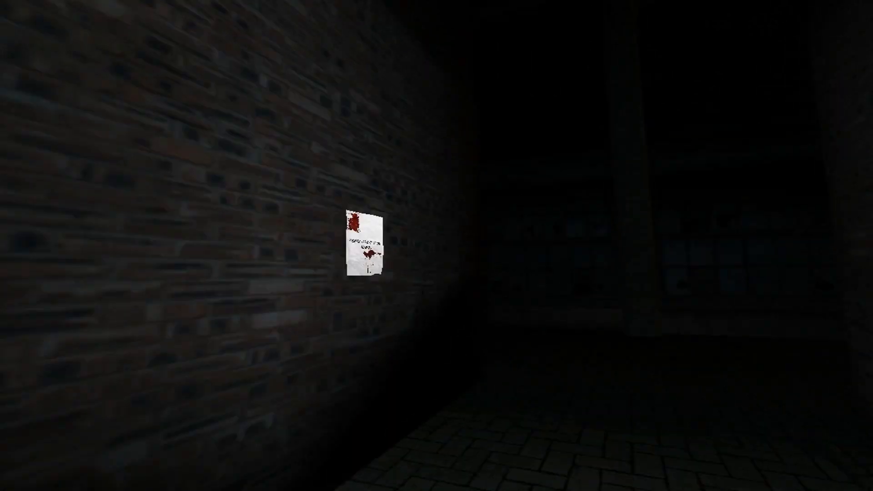
click(365, 244)
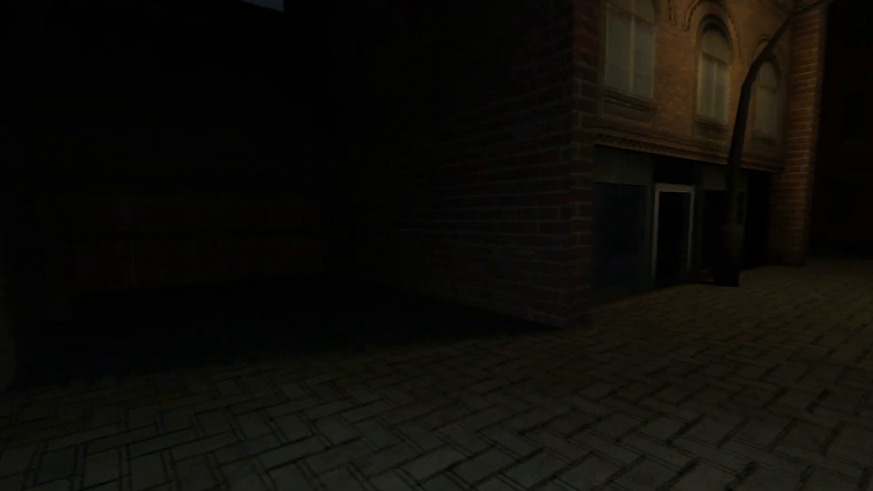
mouse_move(437, 246)
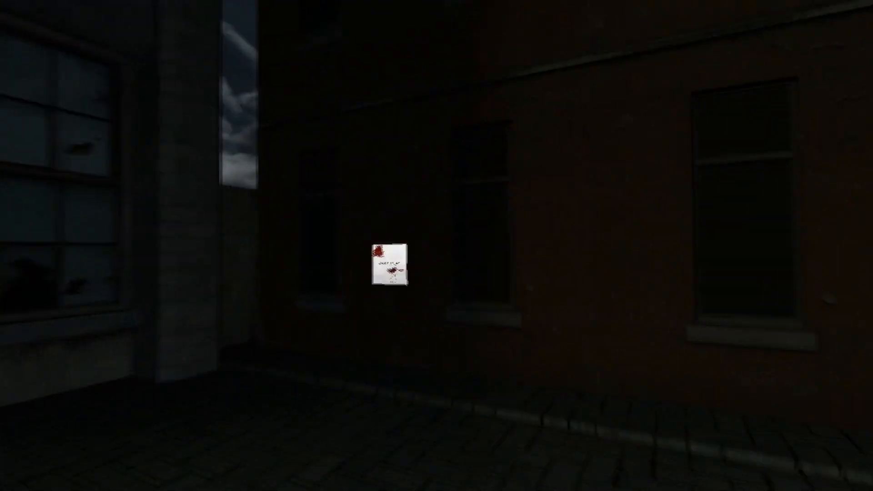
click(391, 267)
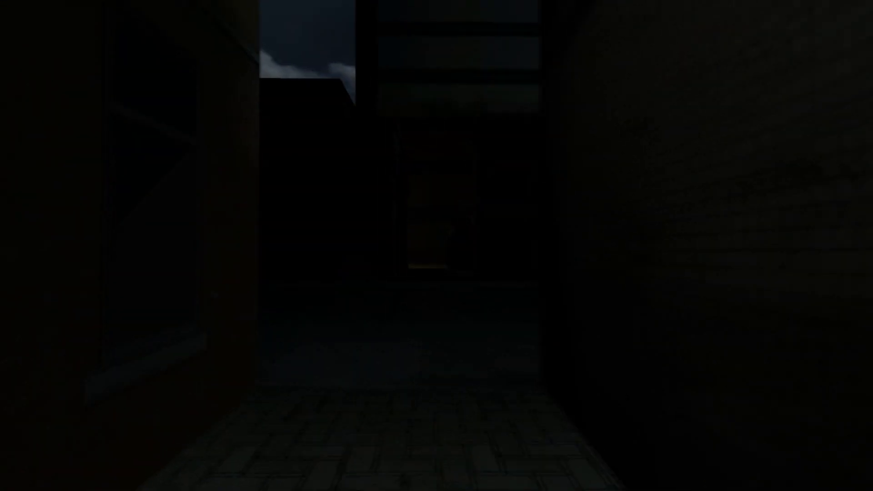
mouse_move(436, 245)
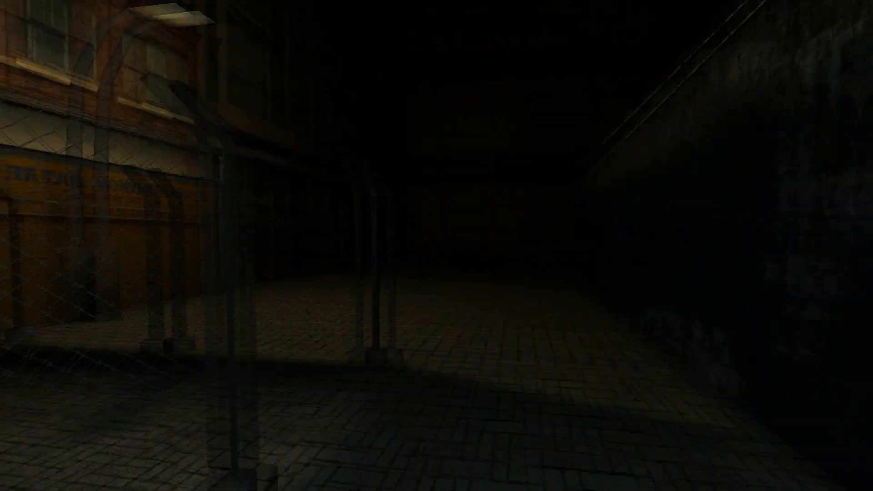
mouse_move(437, 246)
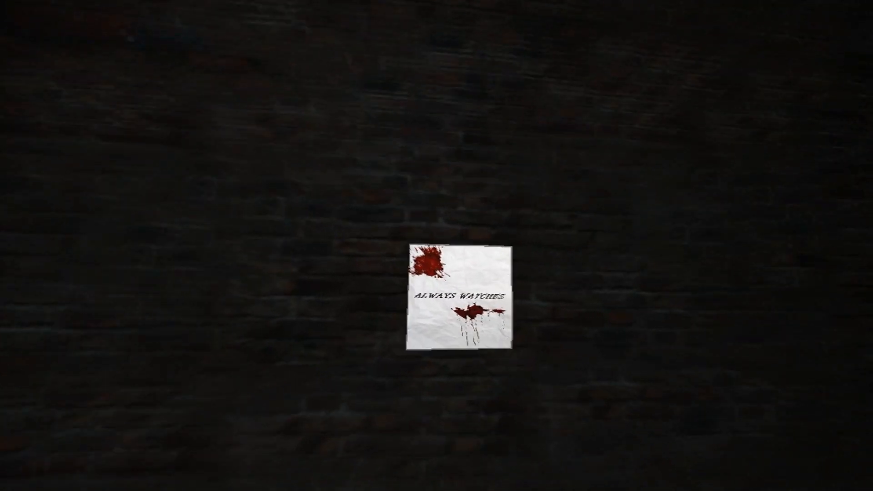
click(460, 301)
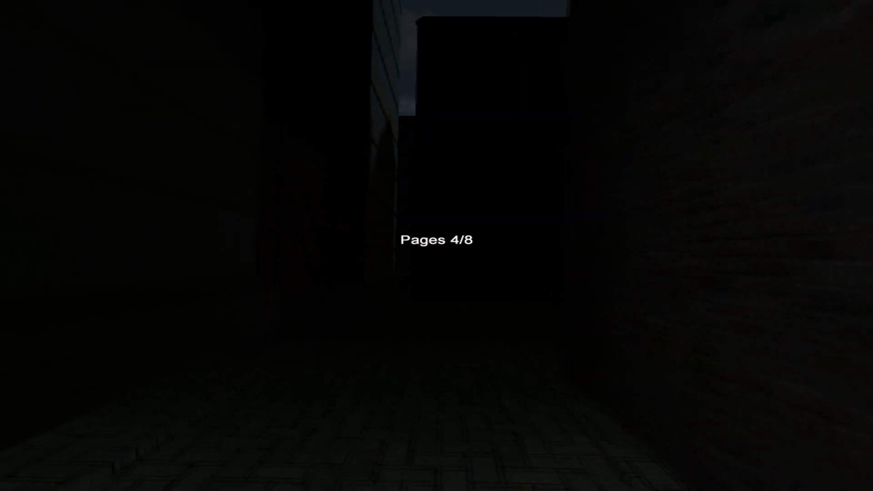
mouse_move(437, 246)
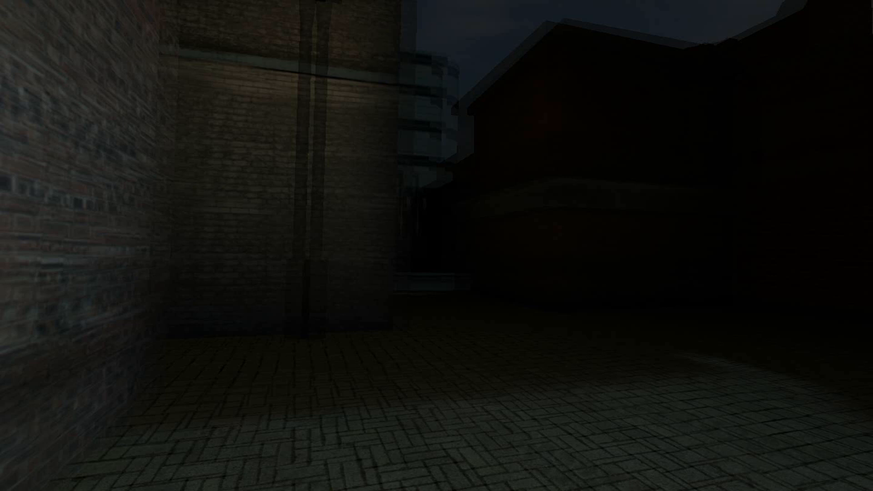
mouse_move(436, 245)
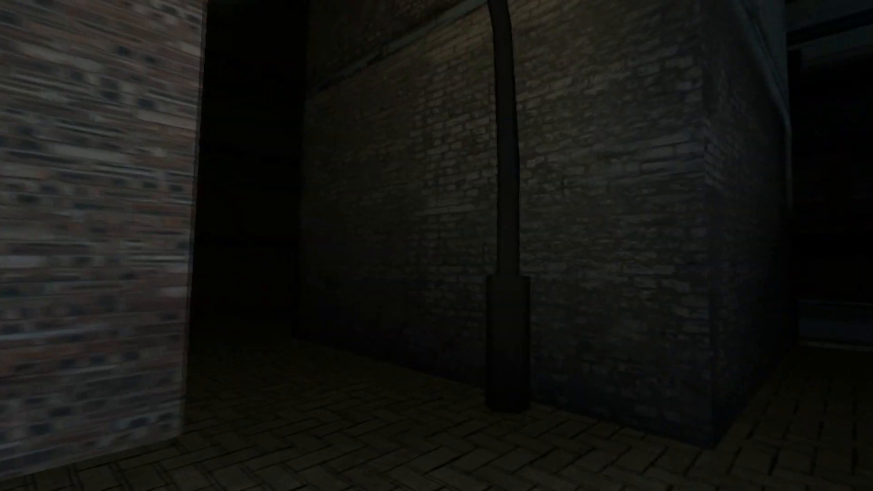
mouse_move(437, 246)
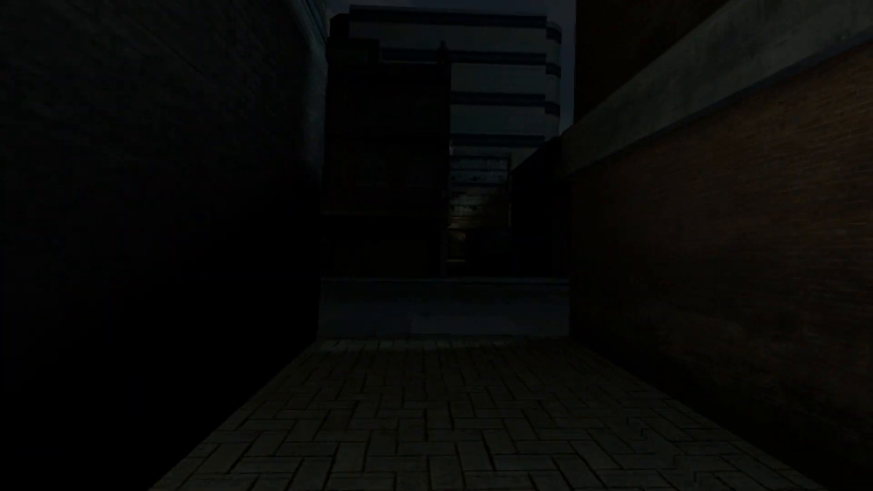
mouse_move(436, 245)
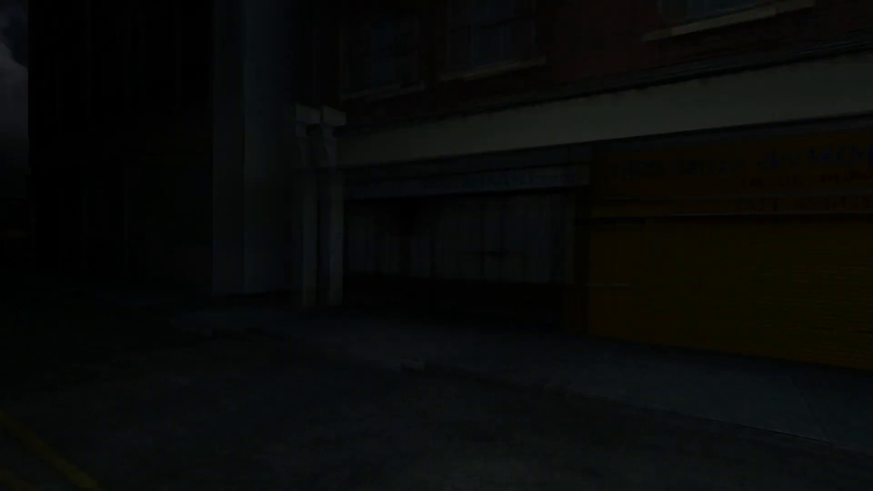
mouse_move(436, 246)
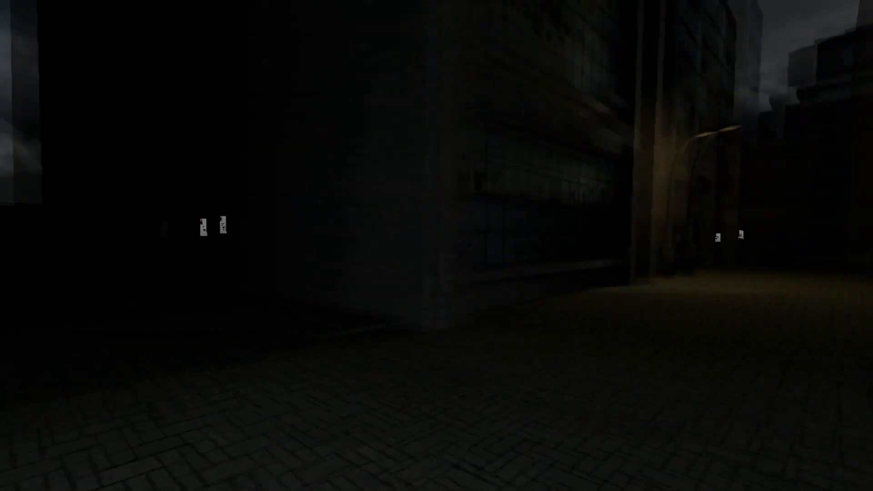
mouse_move(436, 246)
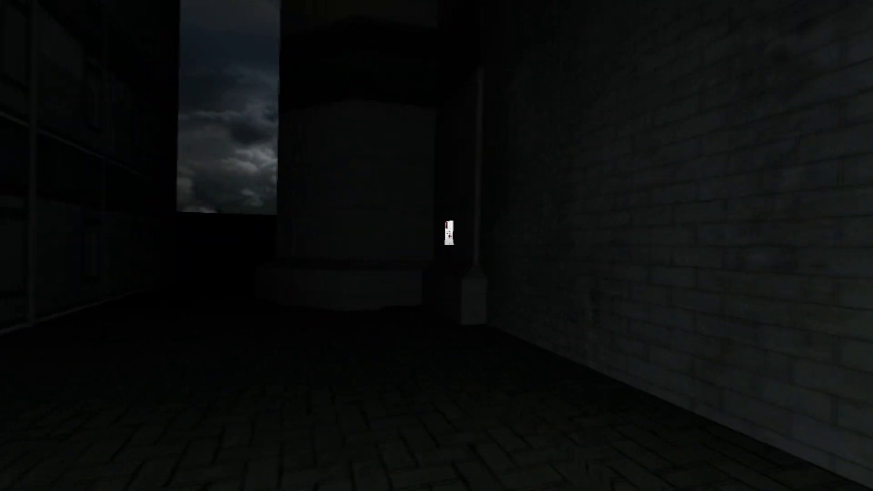
mouse_move(437, 245)
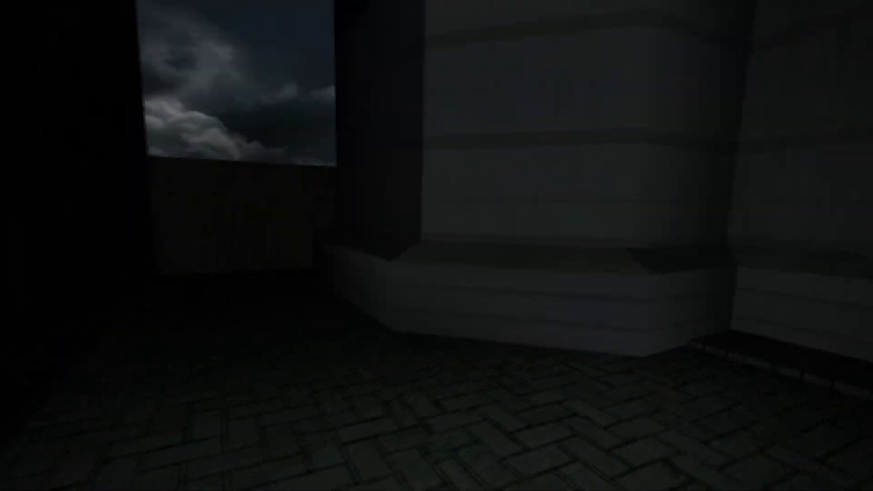
mouse_move(437, 245)
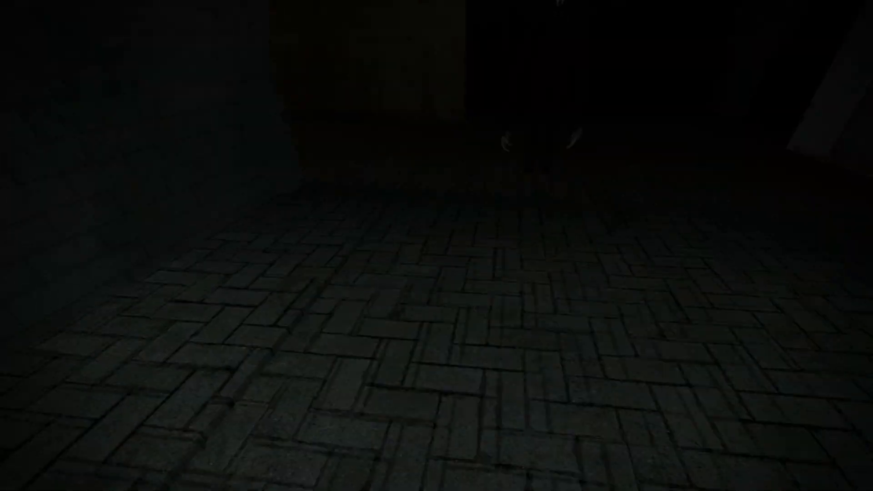